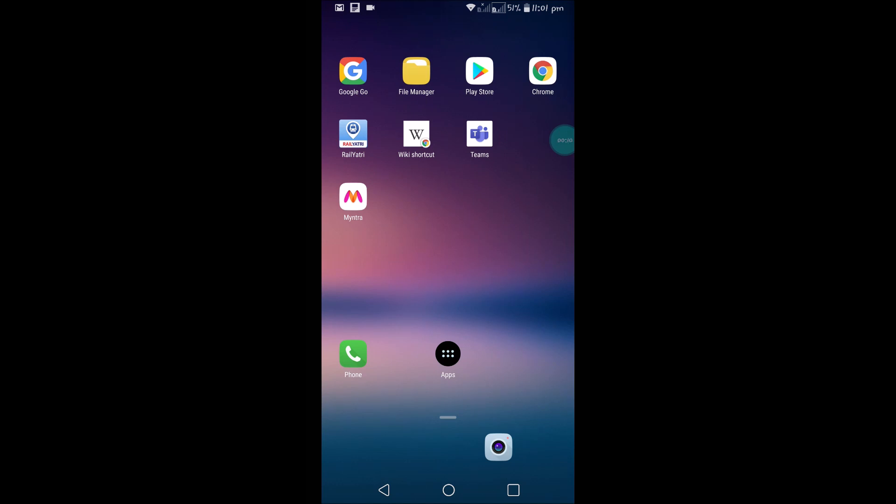
- Launch WhatsApp from the app drawer and land on the Status tab
left_click(447, 353)
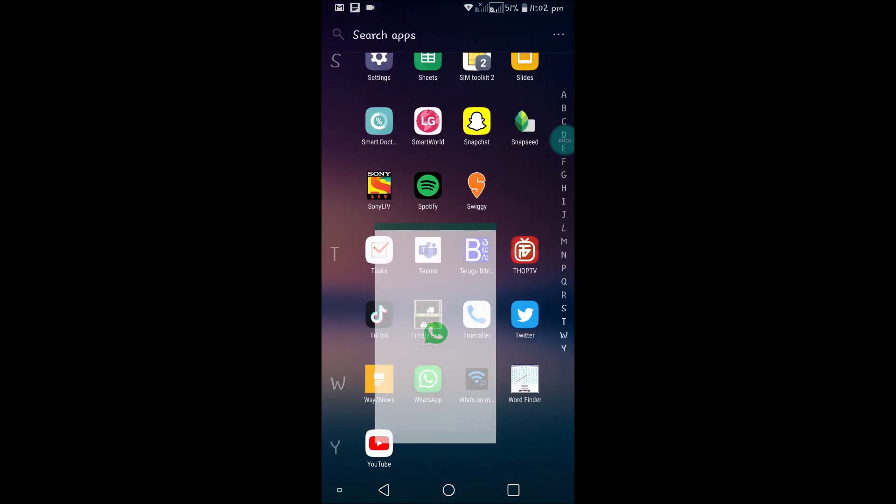
left_click(427, 380)
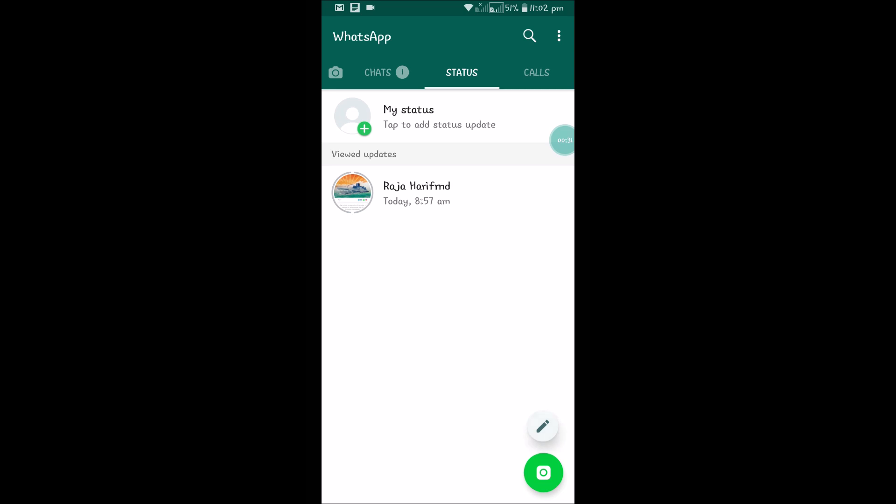
- Start a new text status, then switch to Chrome to fetch a link
left_click(542, 427)
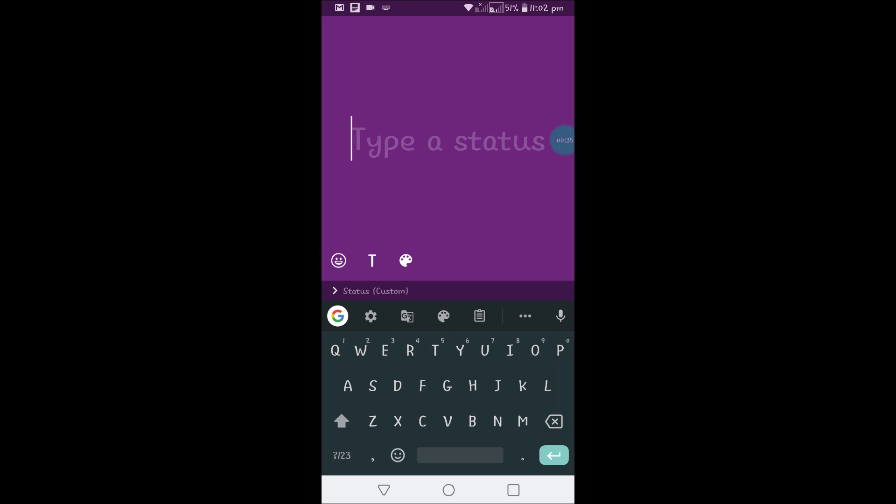
left_click(384, 490)
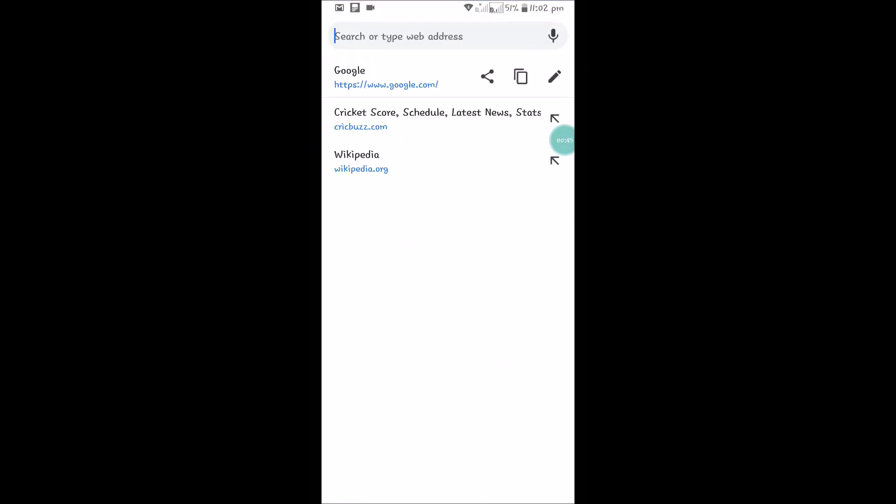
- Copy the Google web address from Chrome's address bar and return to the status draft
left_click(398, 37)
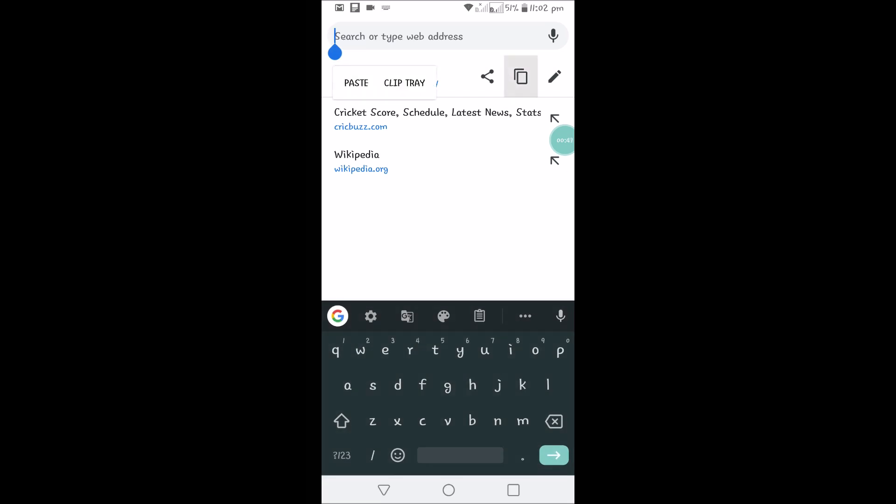
left_click(520, 76)
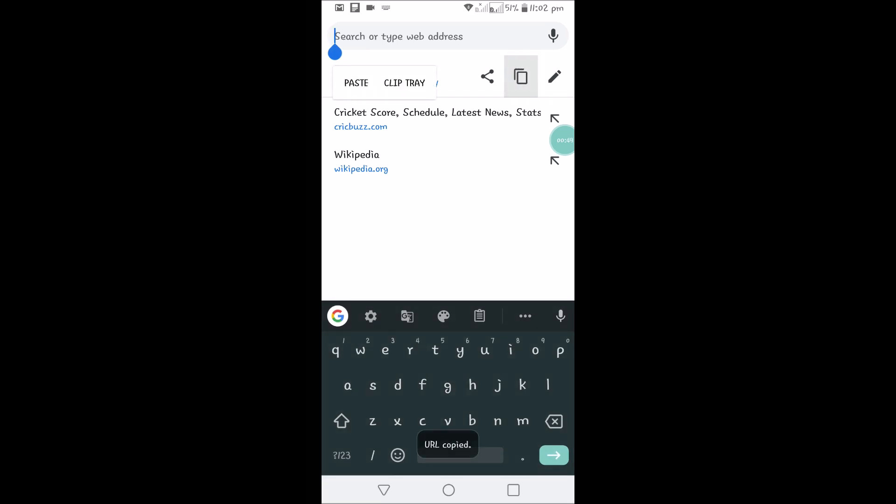
left_click(448, 490)
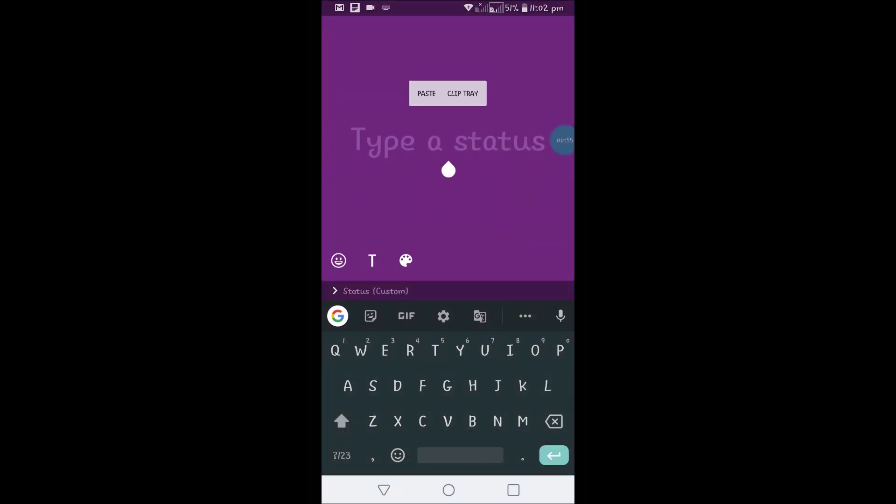
- Paste the Google link into the status, send it, then launch TikTok
left_click(426, 93)
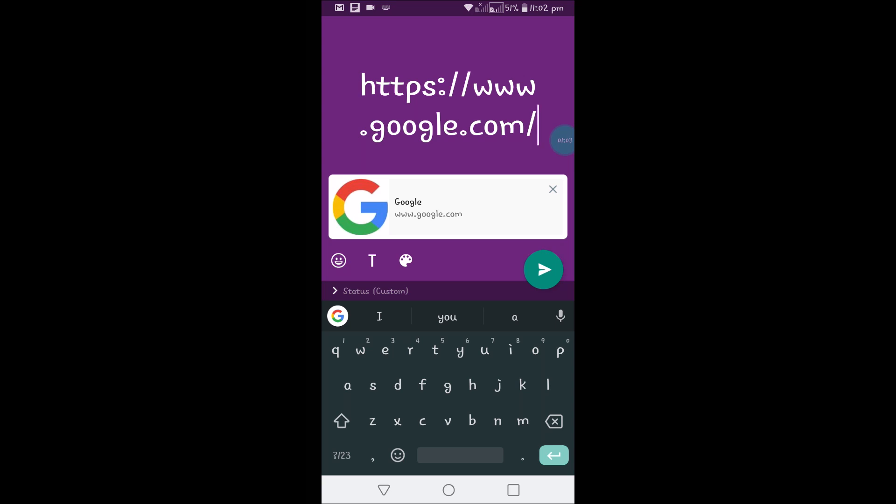
left_click(544, 269)
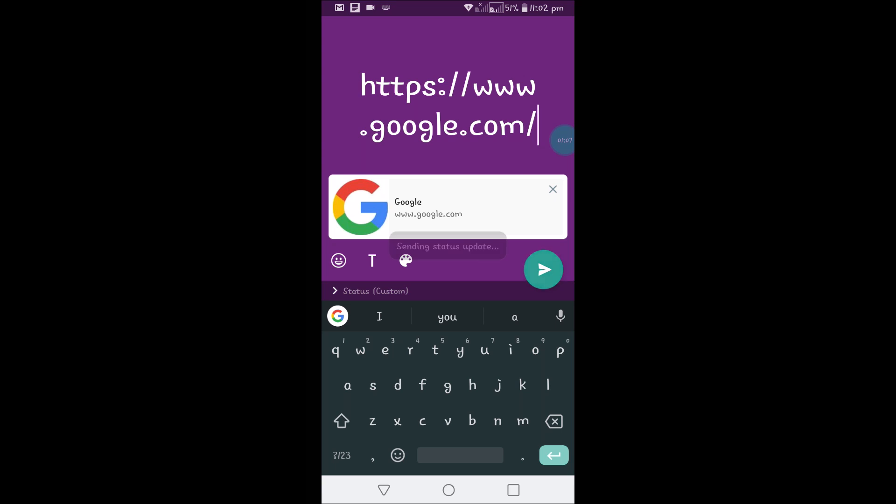
left_click(542, 269)
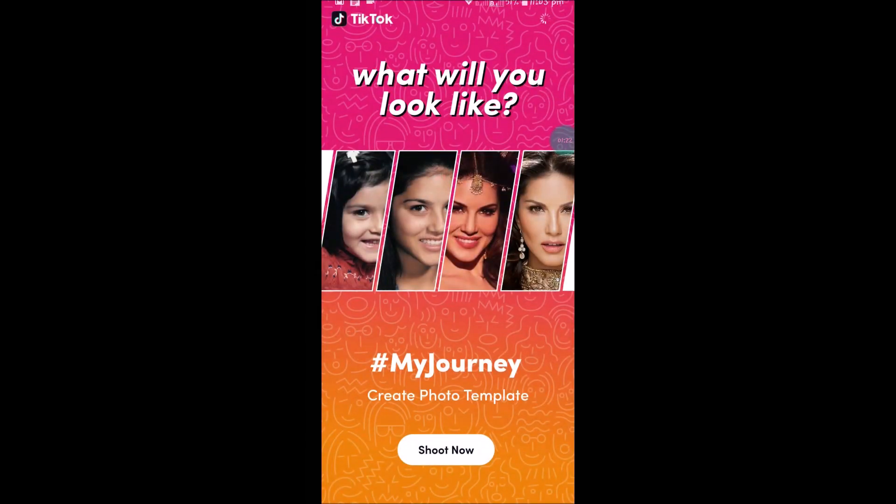
- Copy your own TikTok profile link via Share profile and return to the home screen
left_click(548, 483)
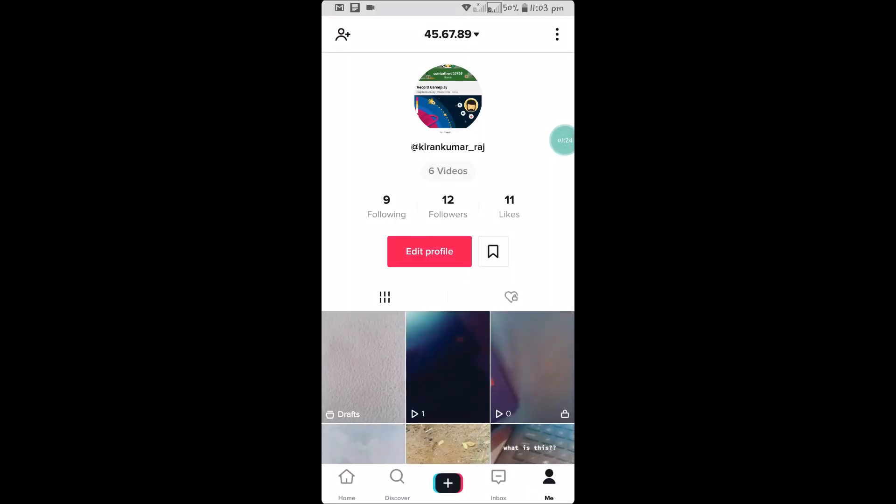
left_click(556, 34)
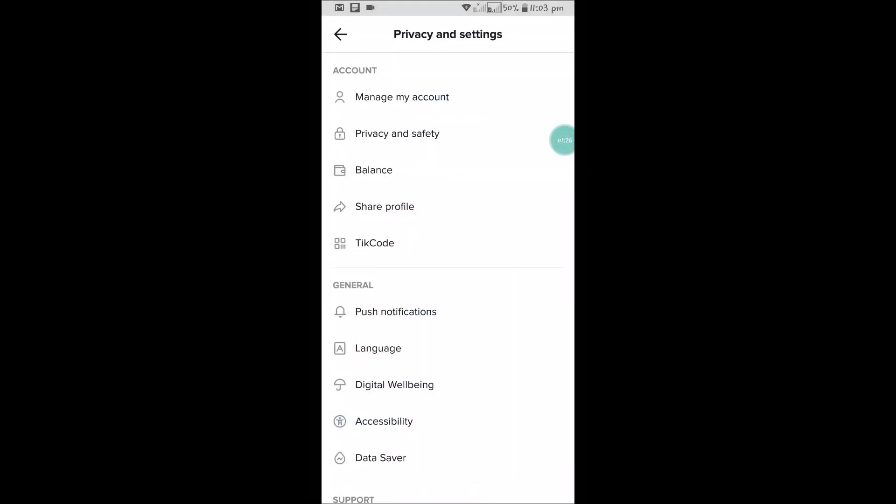
left_click(384, 207)
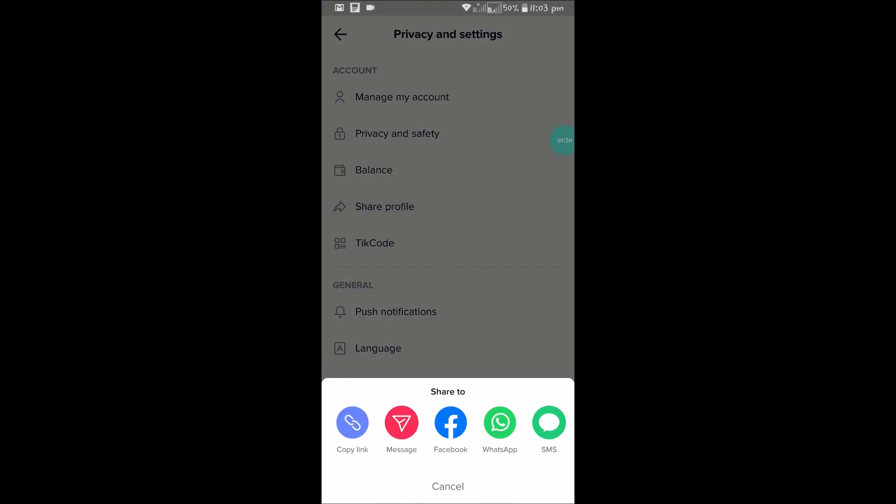
left_click(352, 423)
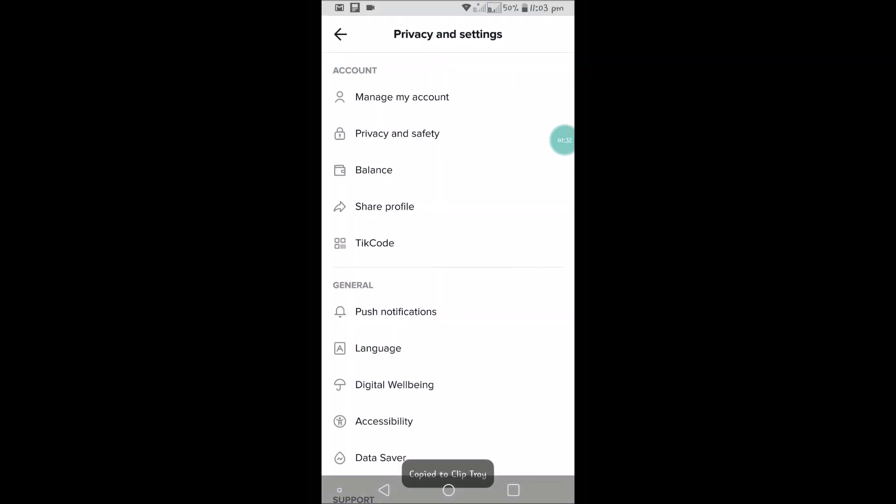
left_click(448, 490)
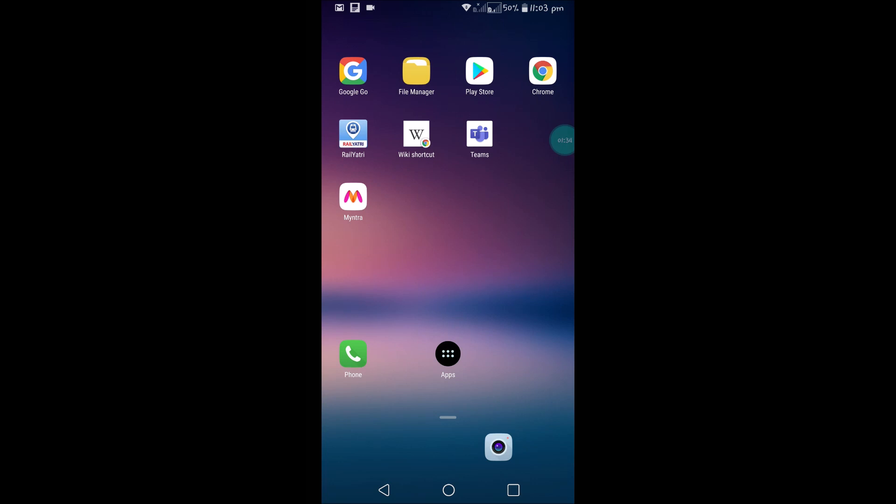
- View the posted Google-link status in WhatsApp, then delete it from the My status list
left_click(448, 352)
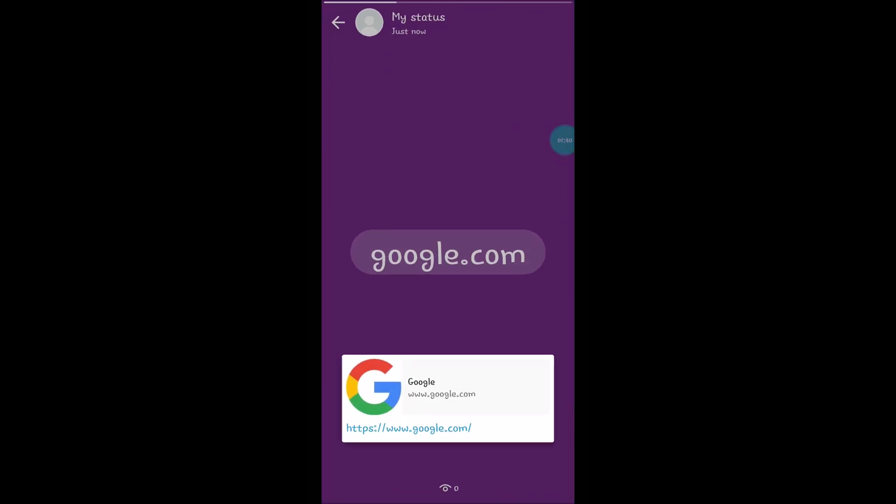
left_click(338, 22)
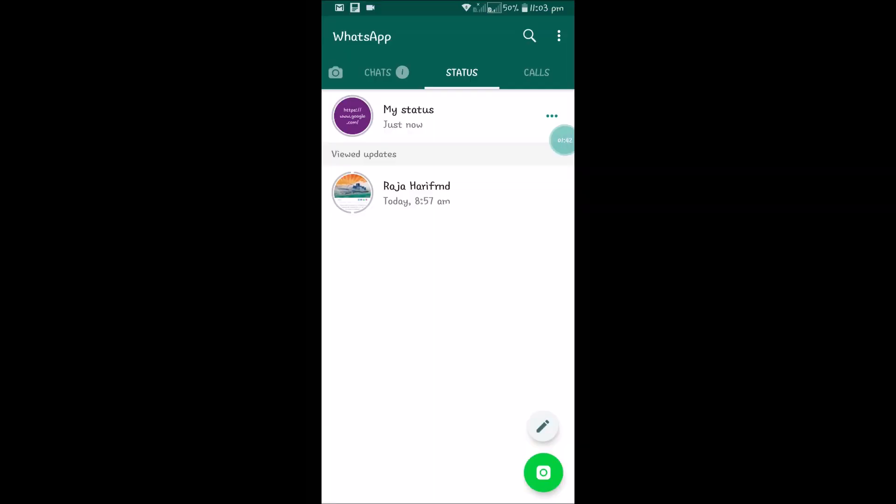
left_click(409, 115)
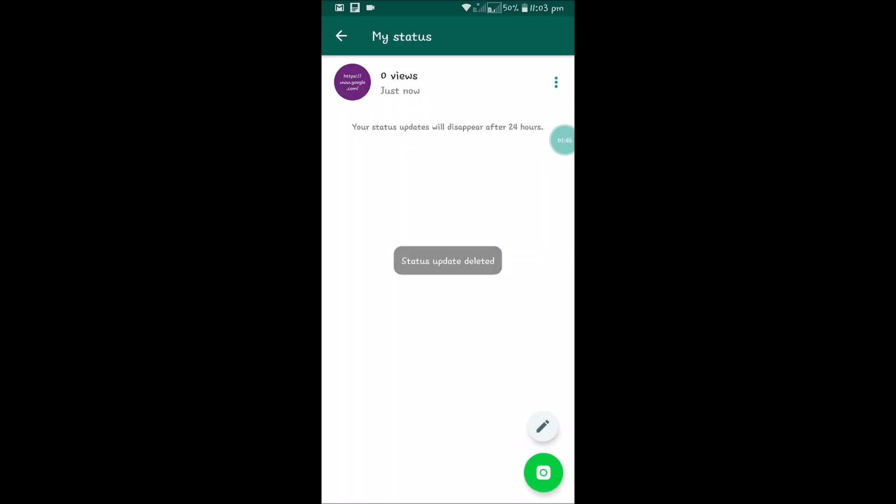
- Post a text status with the TikTok profile link and follow it to the TikTok profile
left_click(542, 427)
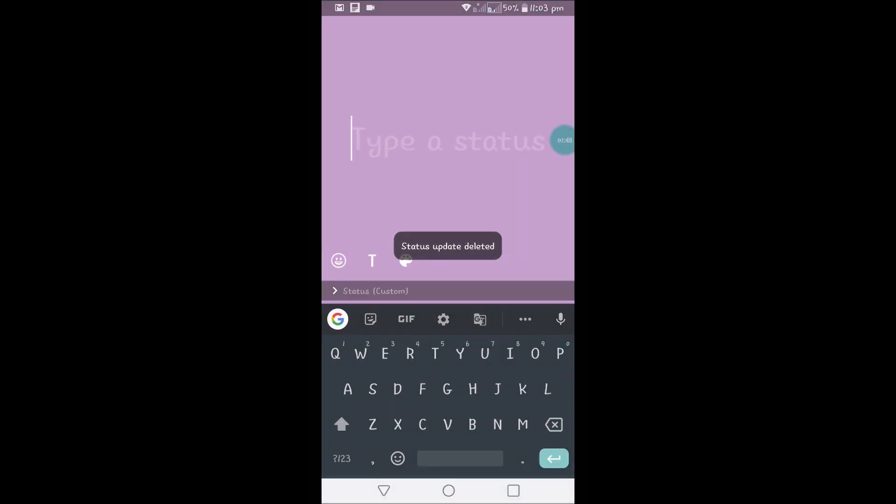
left_click(448, 141)
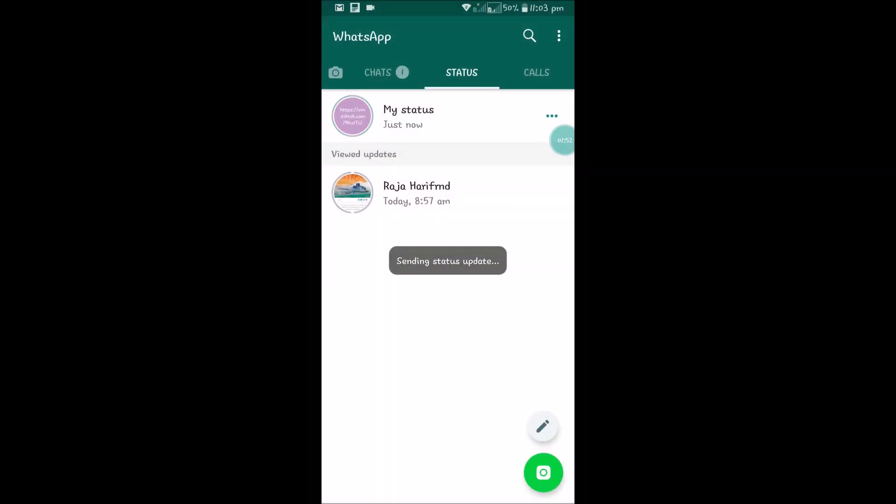
left_click(353, 115)
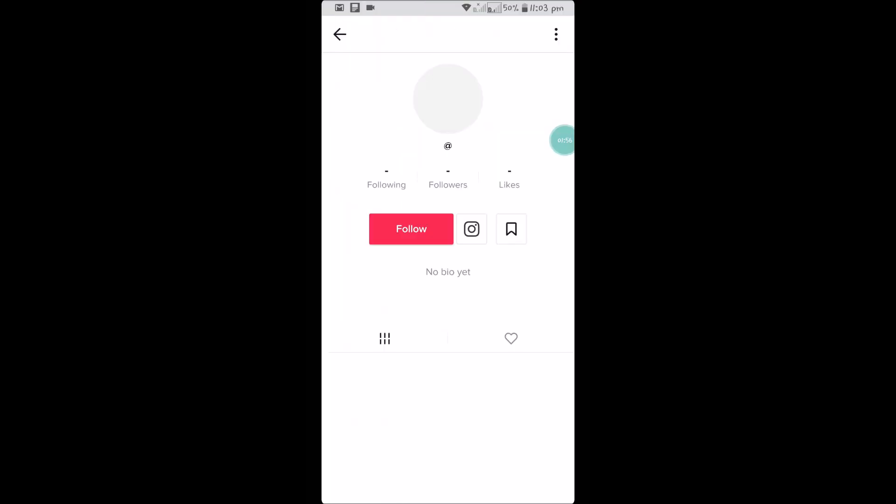